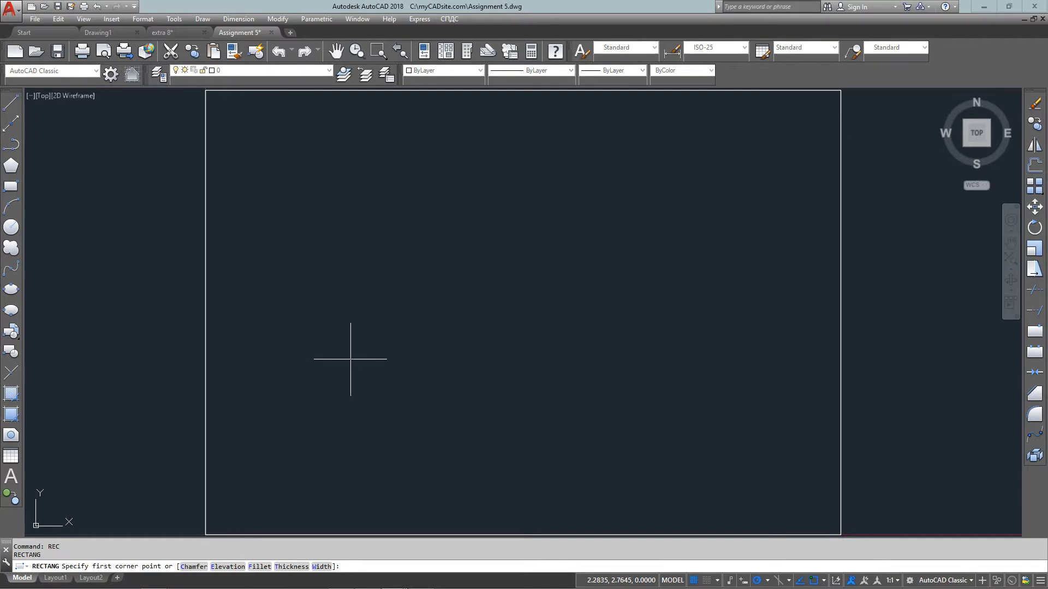
# Draw a 1-by-3 rectangle from corner .75,.75 to @1,3.
pyautogui.write('.')
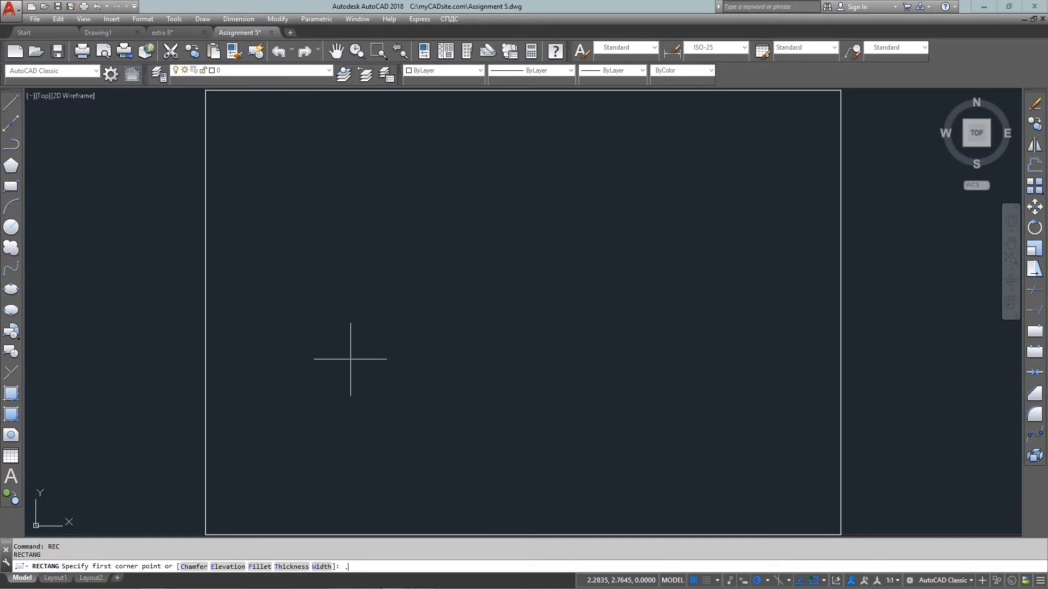
pyautogui.write('75,')
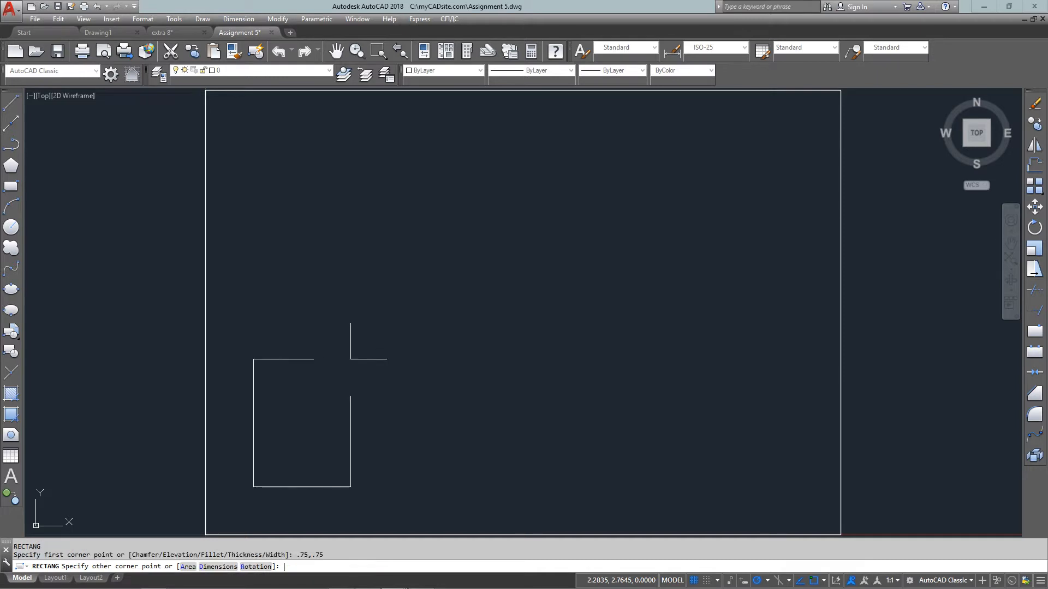
pyautogui.write('@')
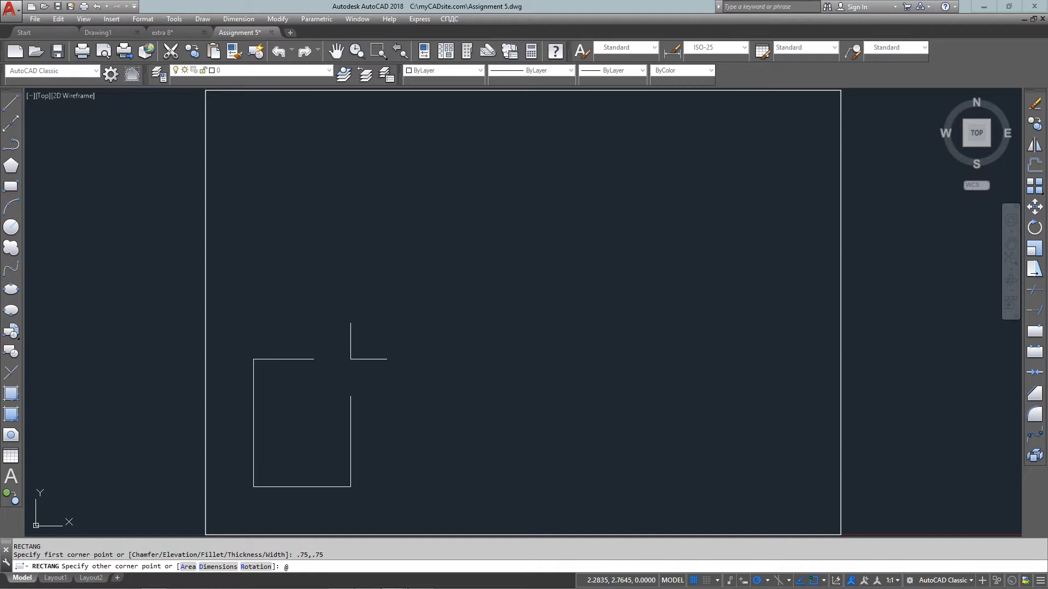
pyautogui.write('1,')
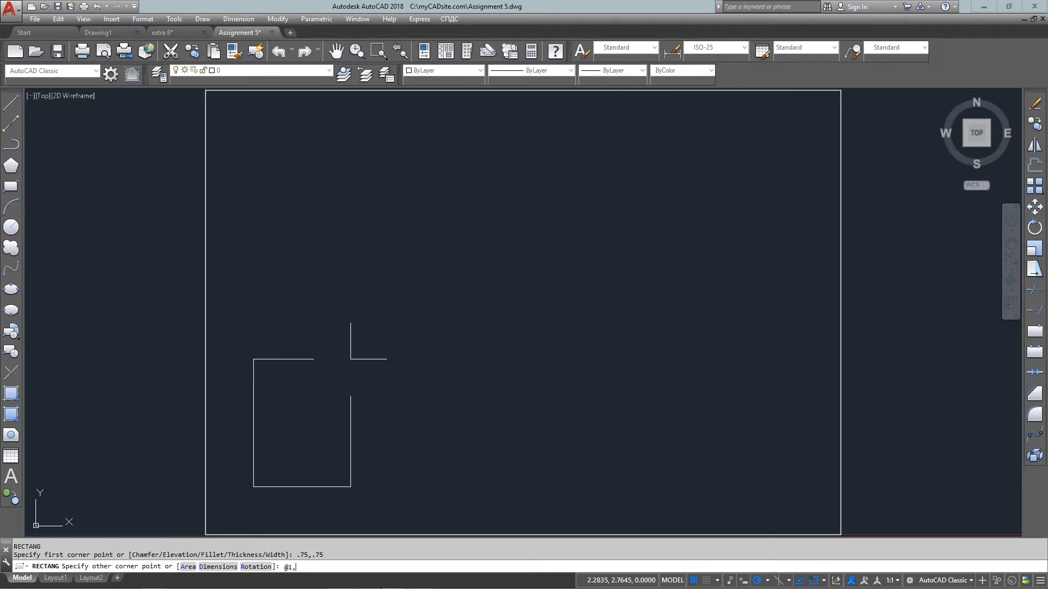
pyautogui.write('@1,3')
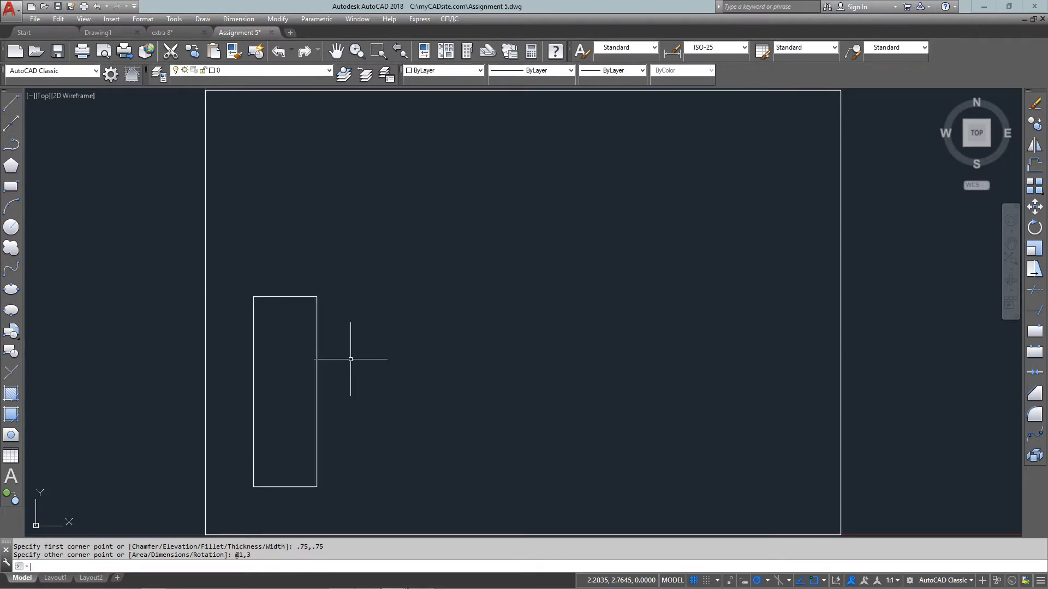
pyautogui.write('RO')
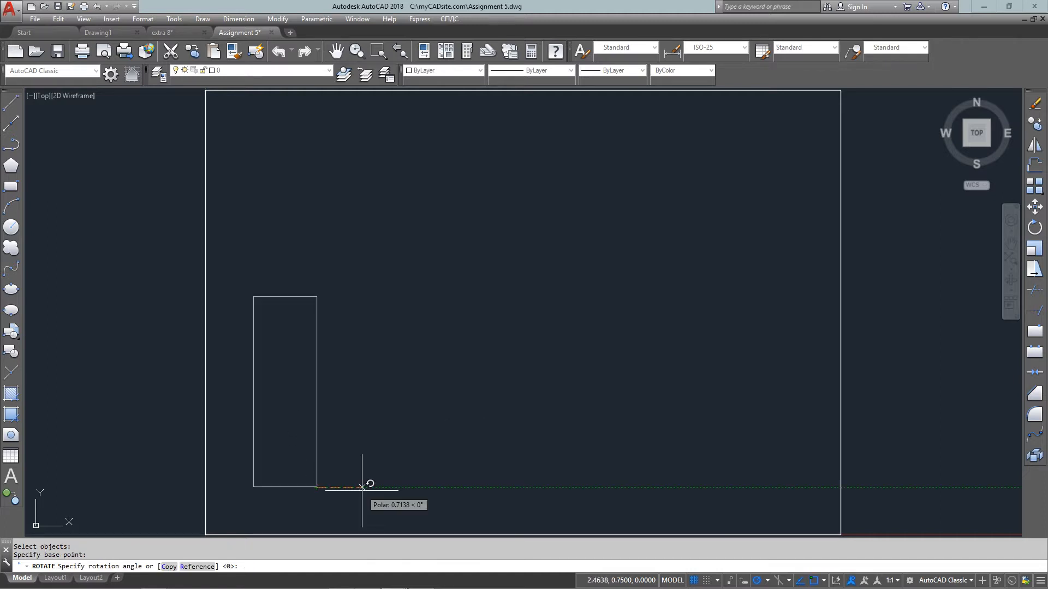
# Rotate the rectangle -90 degrees about its lower-right corner so it lies horizontally.
pyautogui.write('-90')
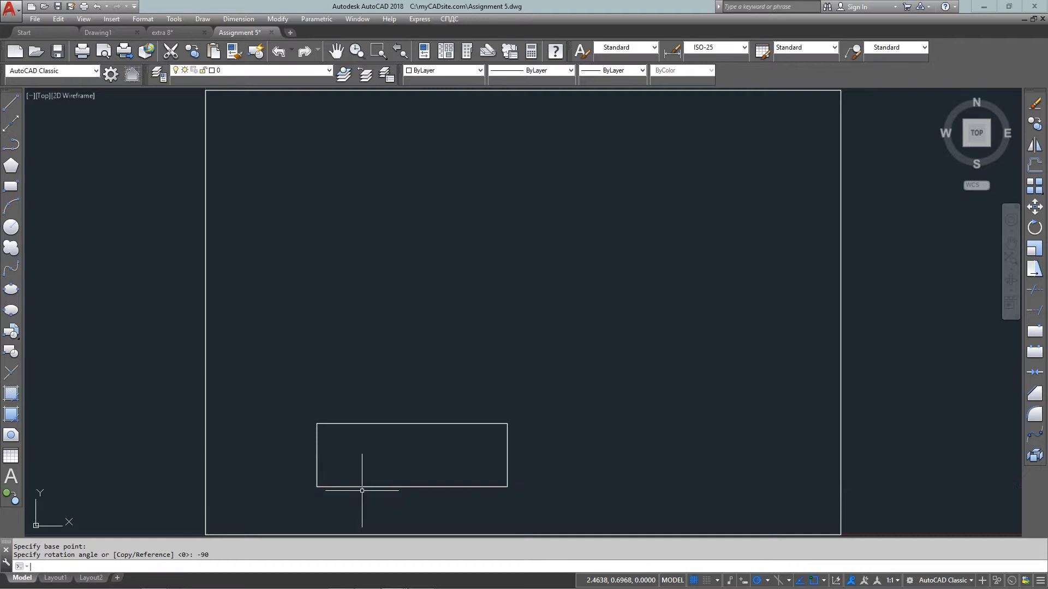
pyautogui.write('cp')
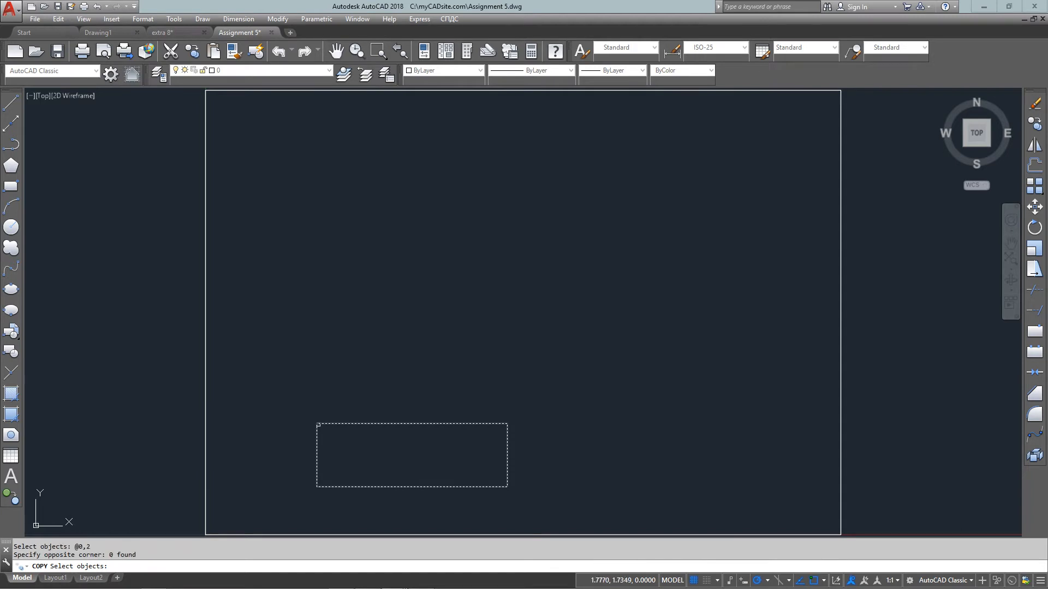
# Copy the rectangle @0,2 above the original and fillet its corners with radius 0.375.
pyautogui.write('@0,')
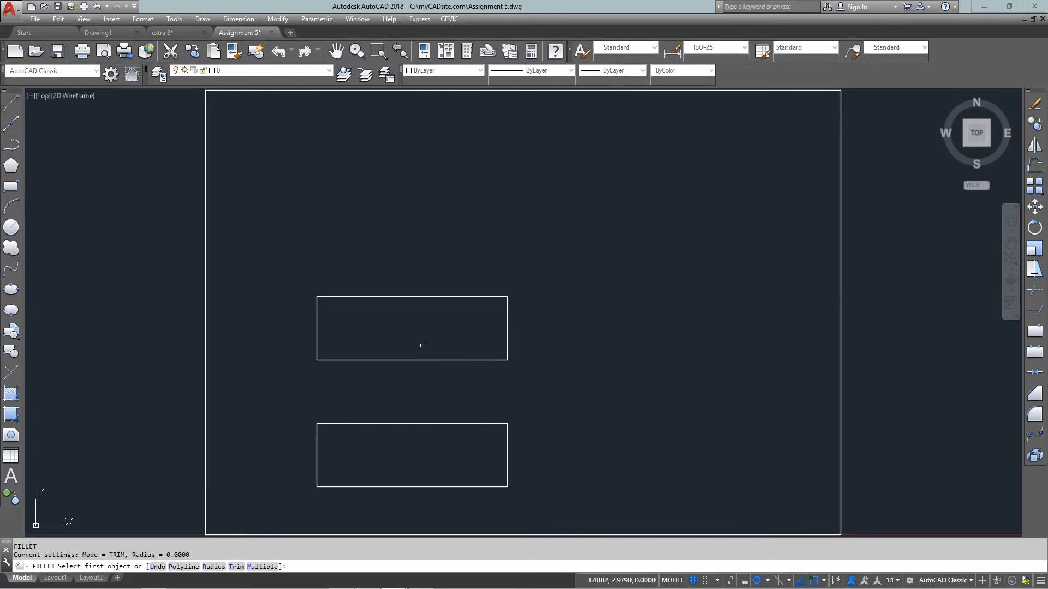
pyautogui.write('r')
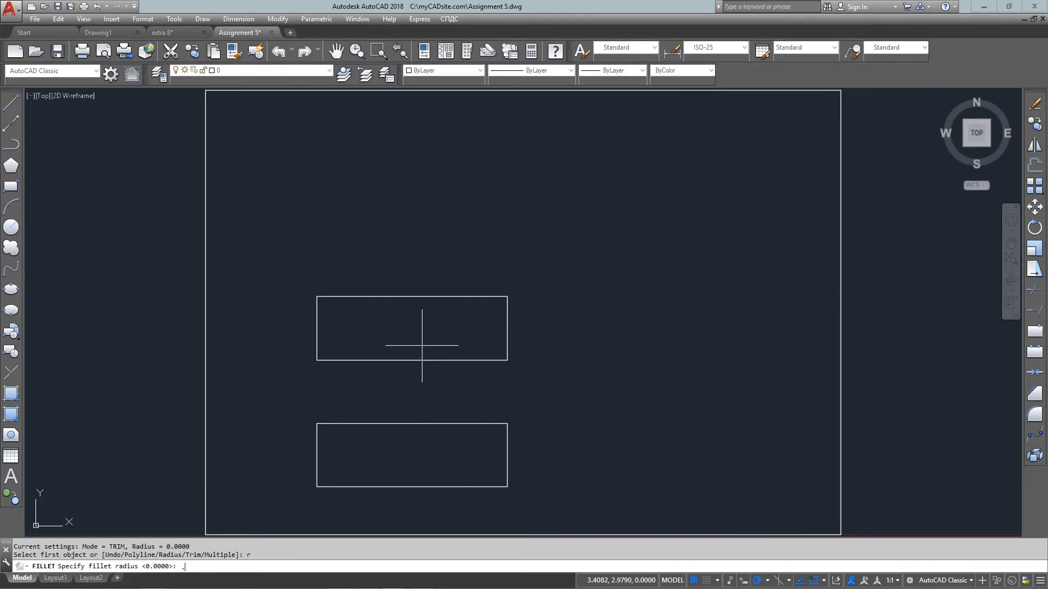
pyautogui.write('.375')
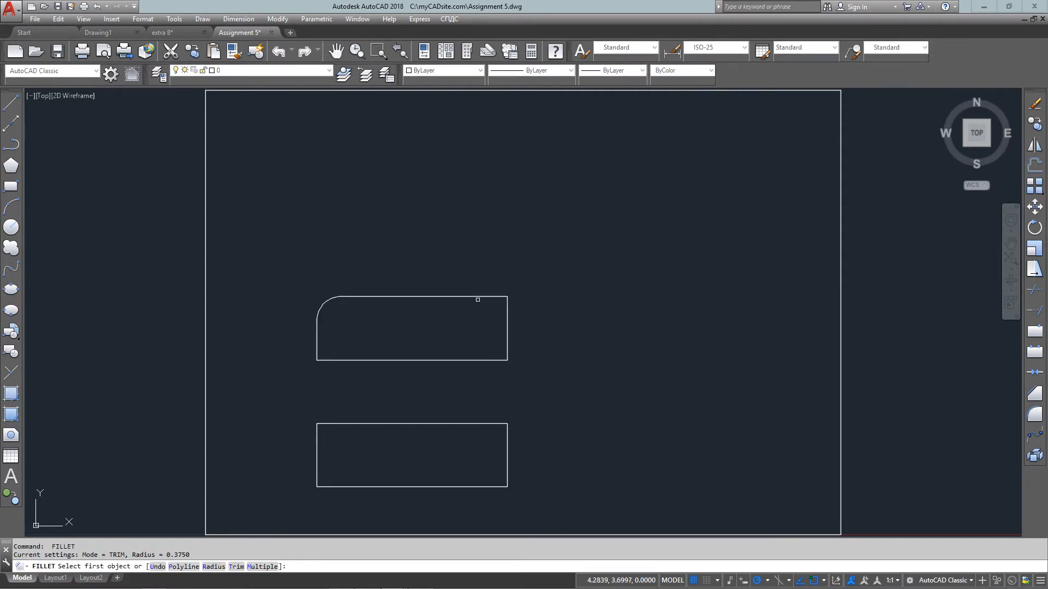
pyautogui.click(478, 299)
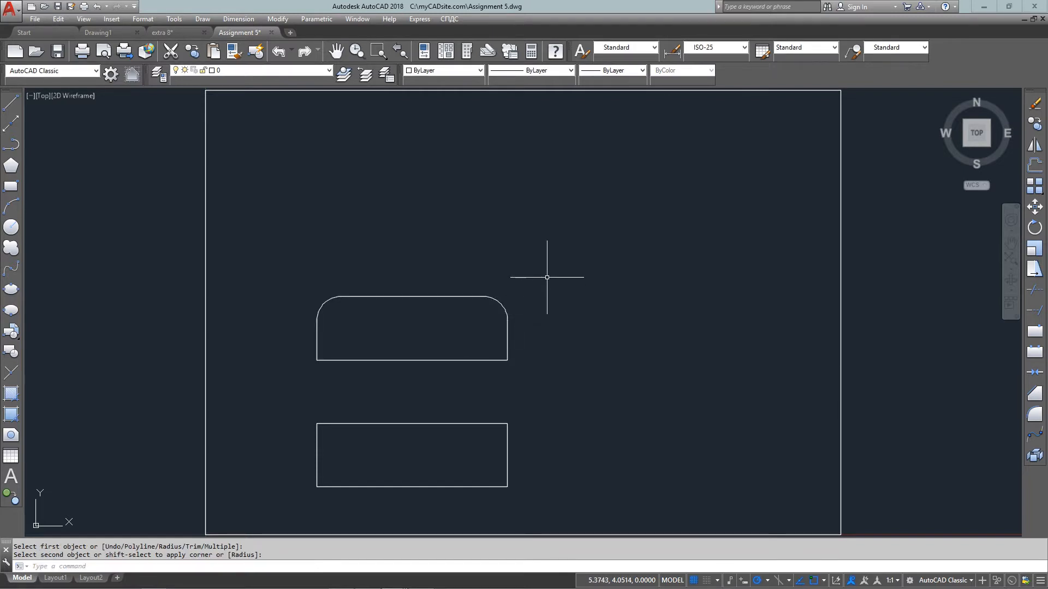
pyautogui.moveTo(546, 275)
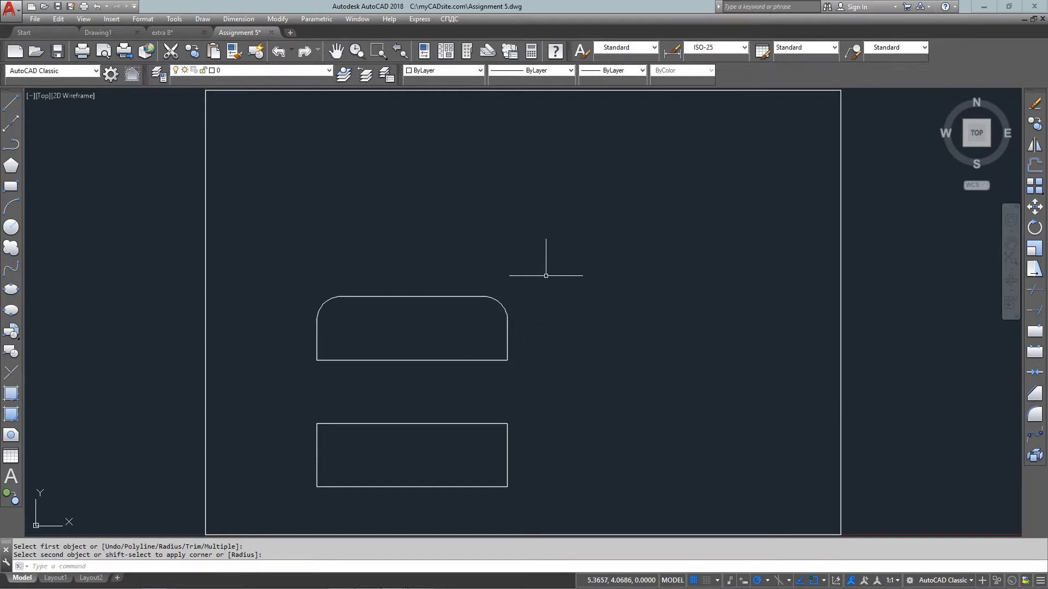
pyautogui.moveTo(438, 262)
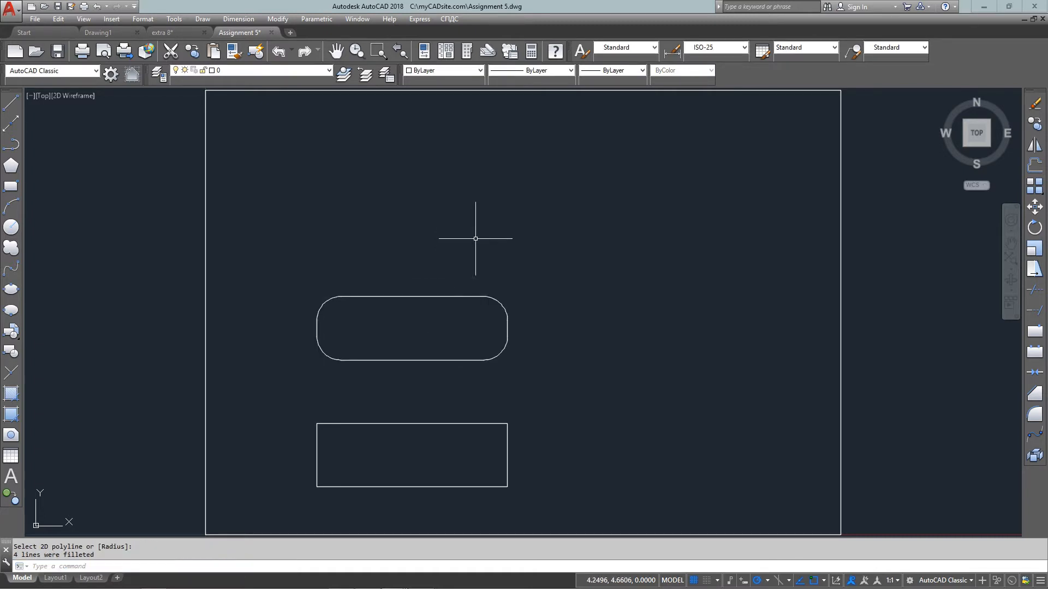
pyautogui.moveTo(447, 221)
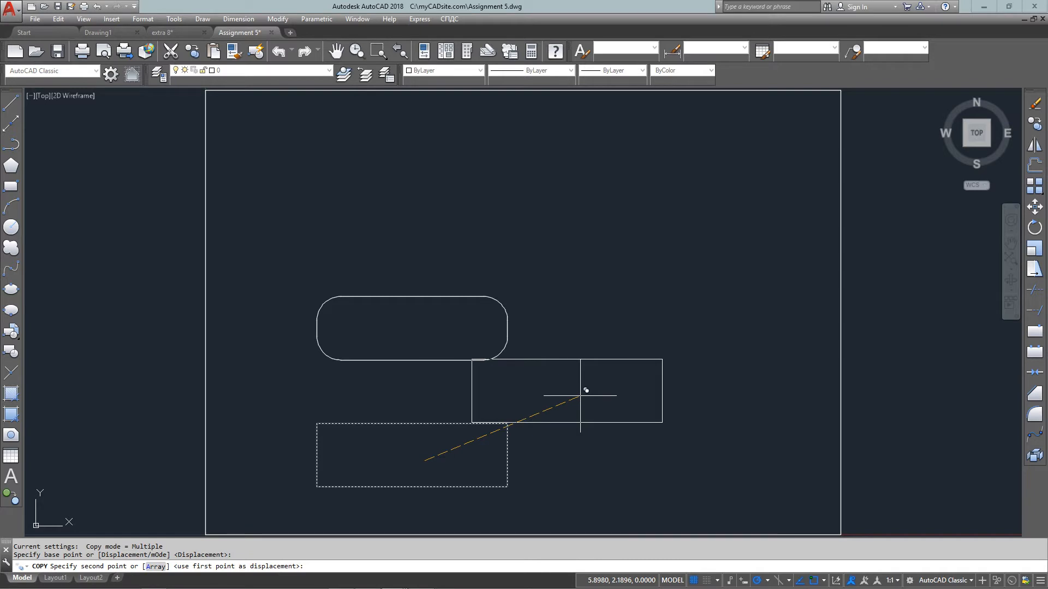
# Add a third rectangle near the top and chamfer all its corners at 0.375.
pyautogui.write('@d')
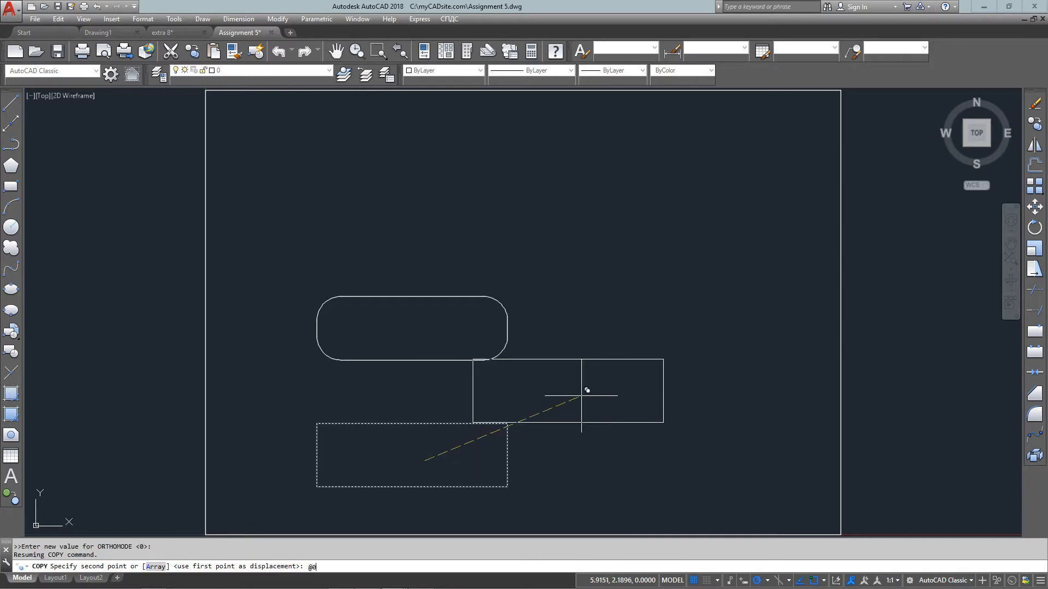
pyautogui.write(',')
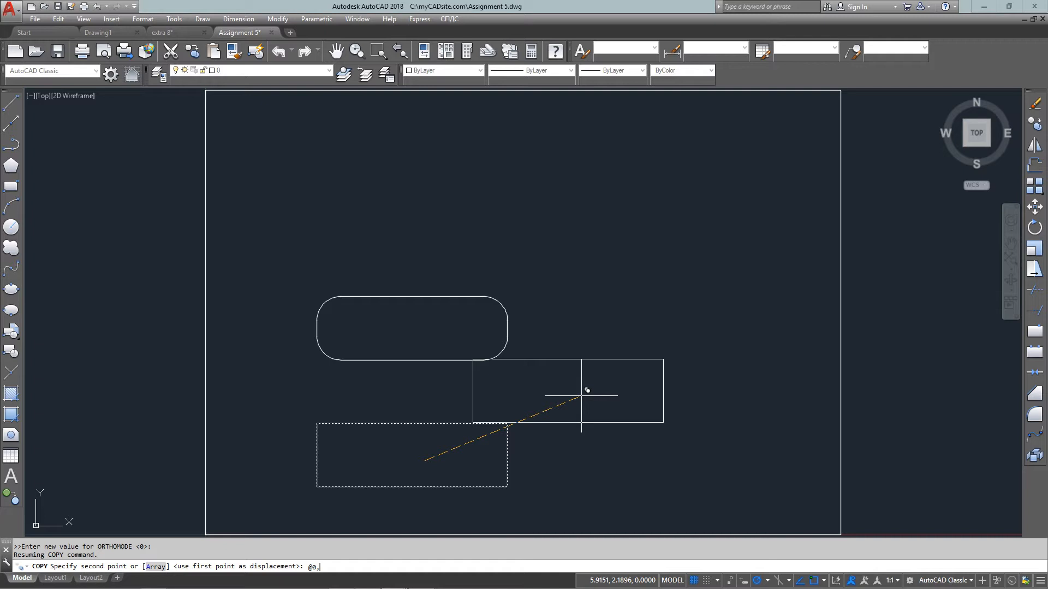
pyautogui.write('4')
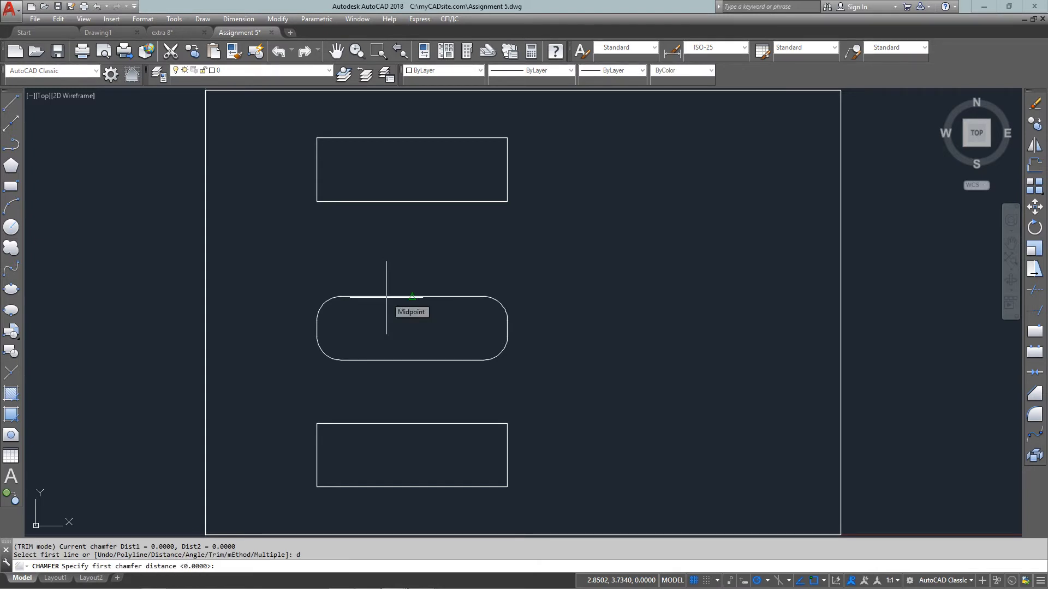
pyautogui.write('.375')
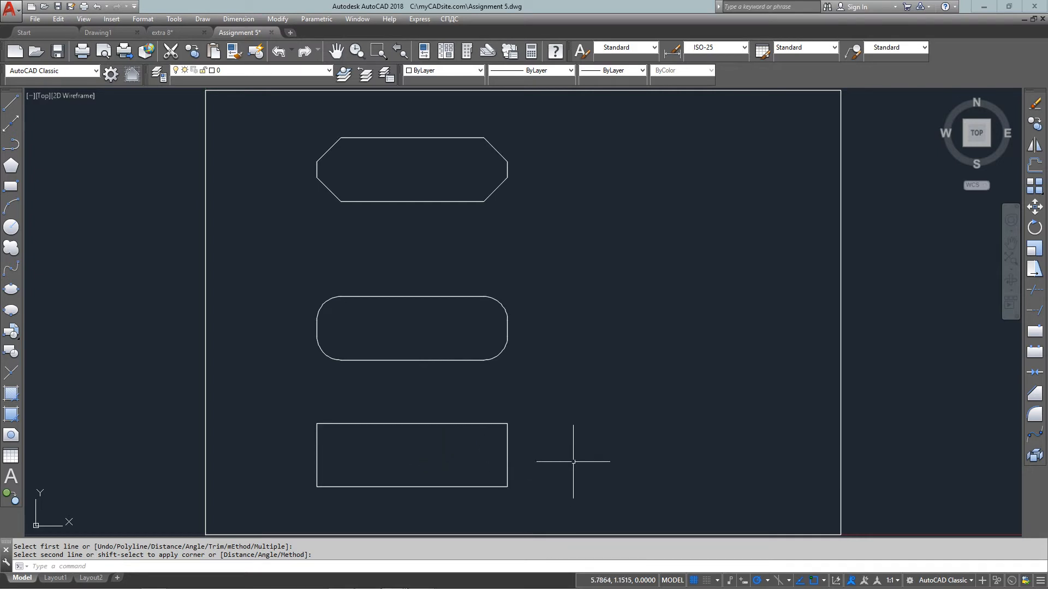
pyautogui.moveTo(575, 447)
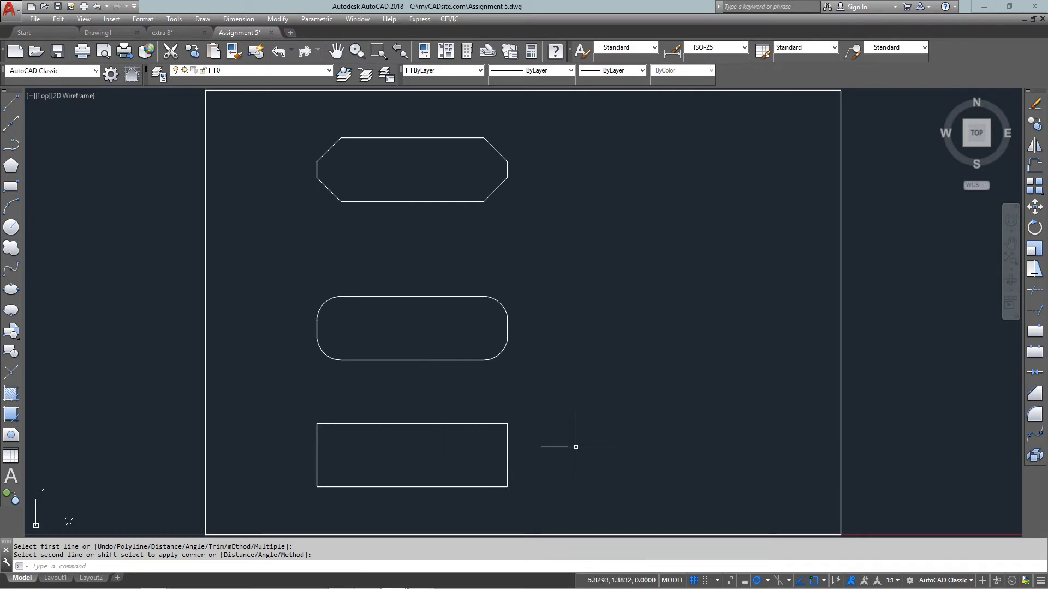
pyautogui.write('re')
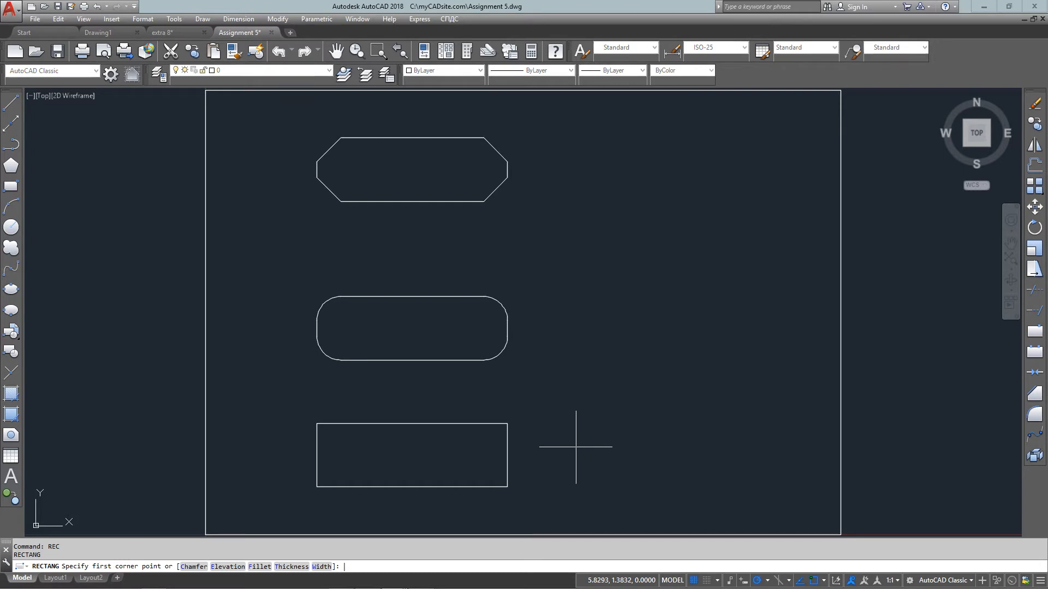
# Draw a 0.5-by-0.5 square with its first corner at 6,1.5.
pyautogui.write('6')
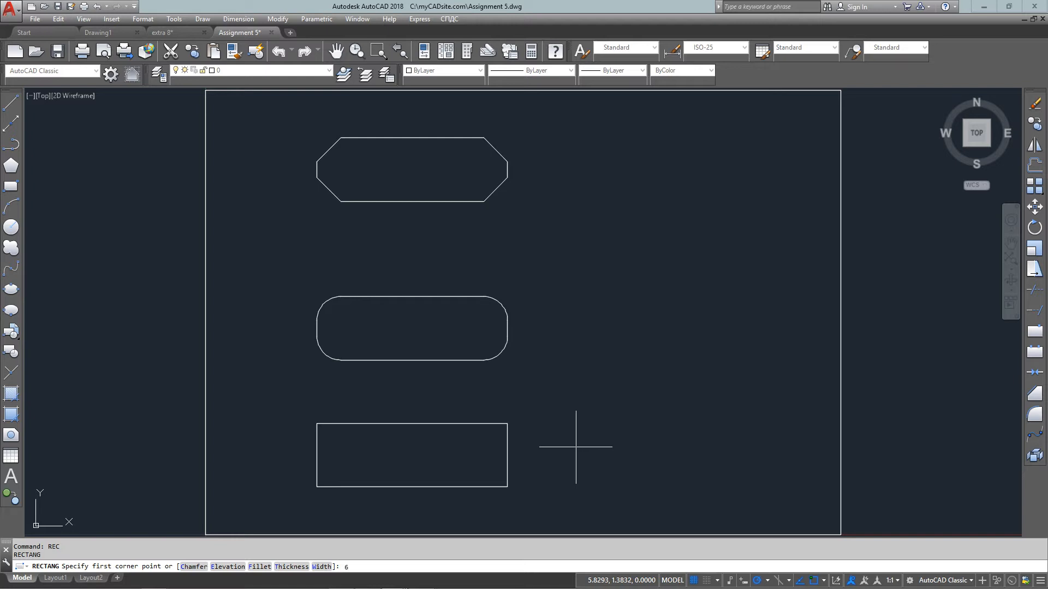
pyautogui.write(',1.5')
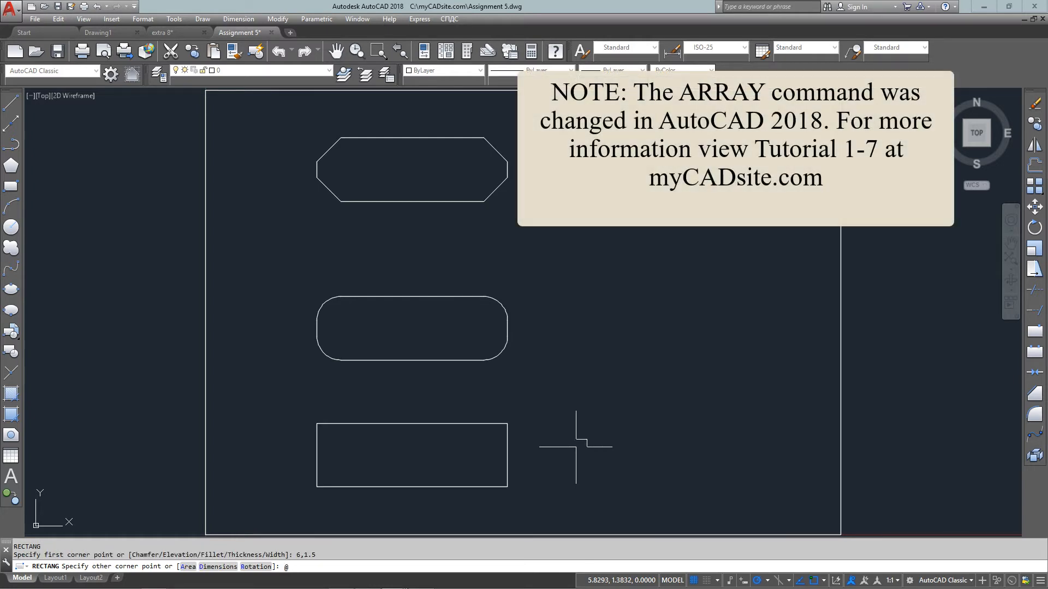
pyautogui.write('@.5,.5')
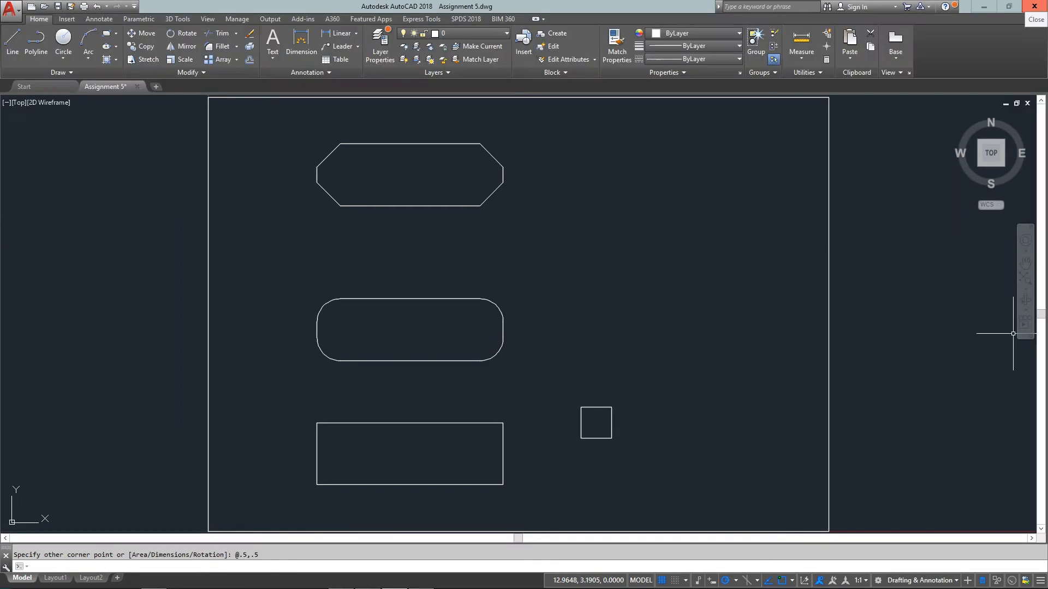
# Rectangular-array the small square into 3 columns and 2 rows, then close the array.
pyautogui.click(595, 422)
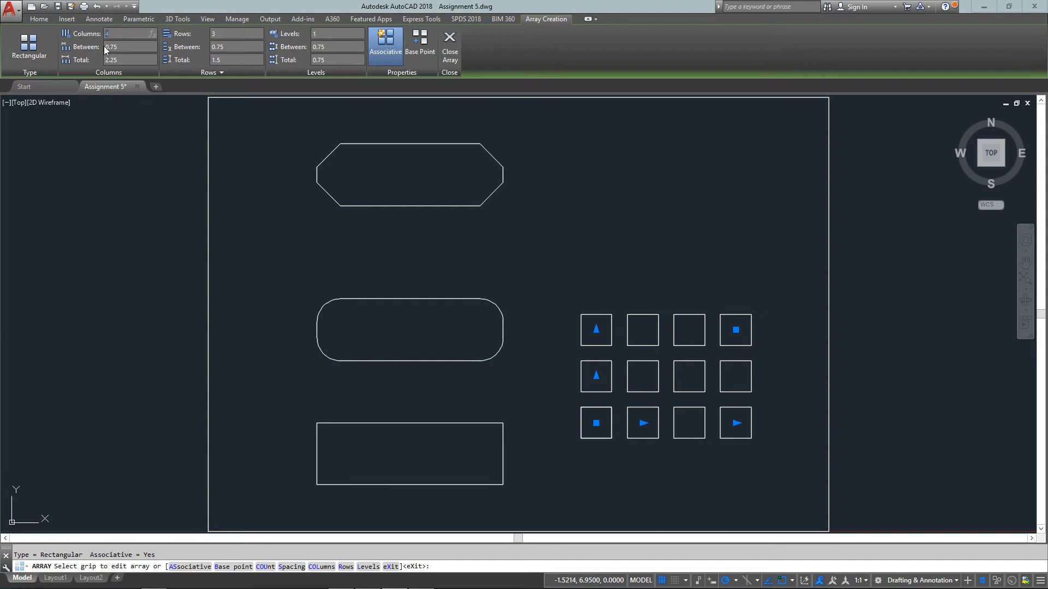
pyautogui.moveTo(113, 47)
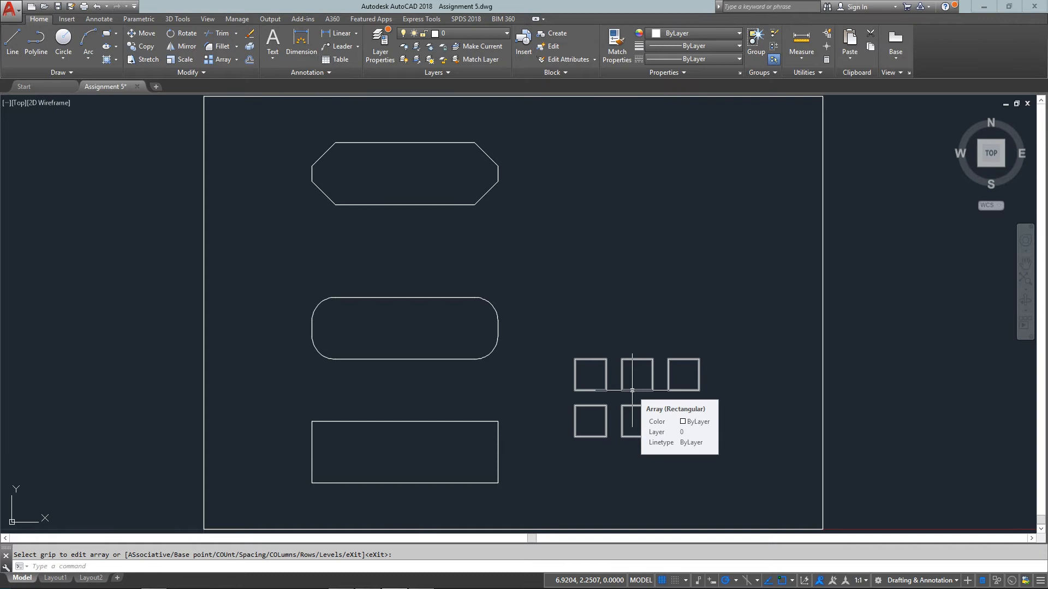
pyautogui.click(63, 40)
pyautogui.write('c')
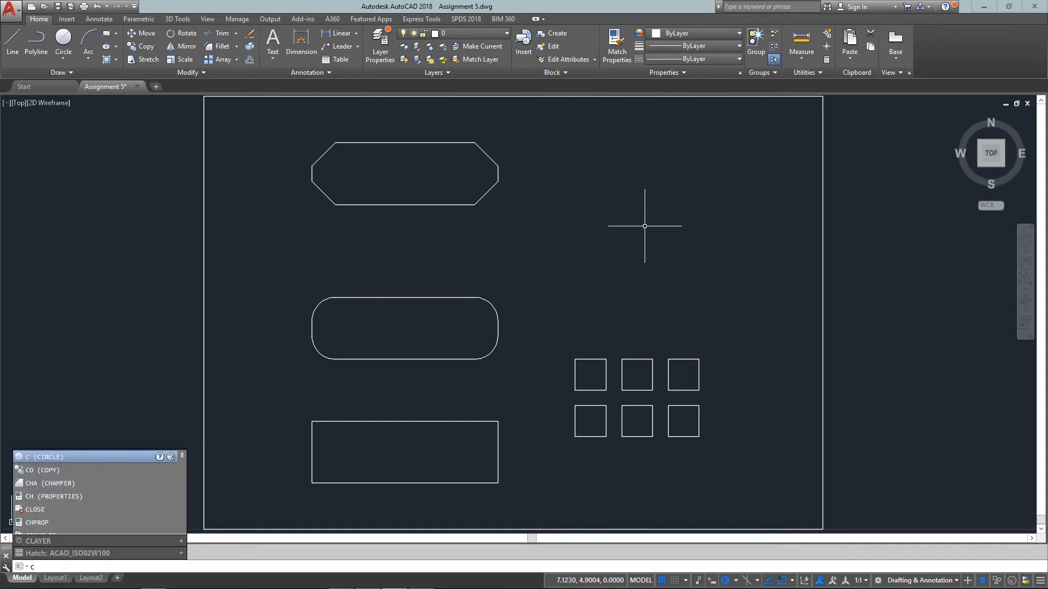
# Draw a circle centred at 7.5,5 with diameter 1.5.
pyautogui.write('7.5,')
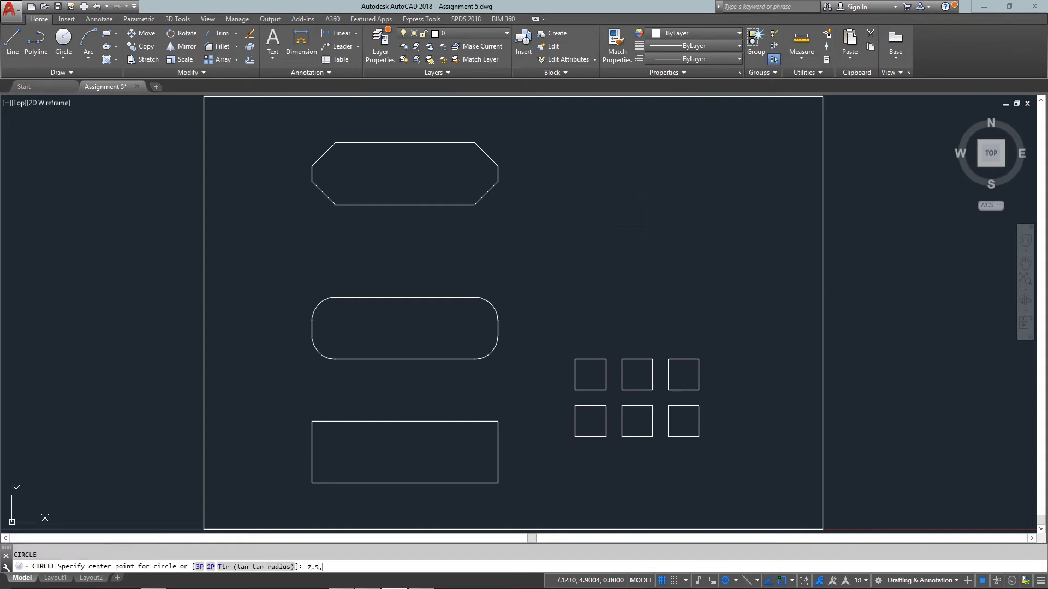
pyautogui.write('5')
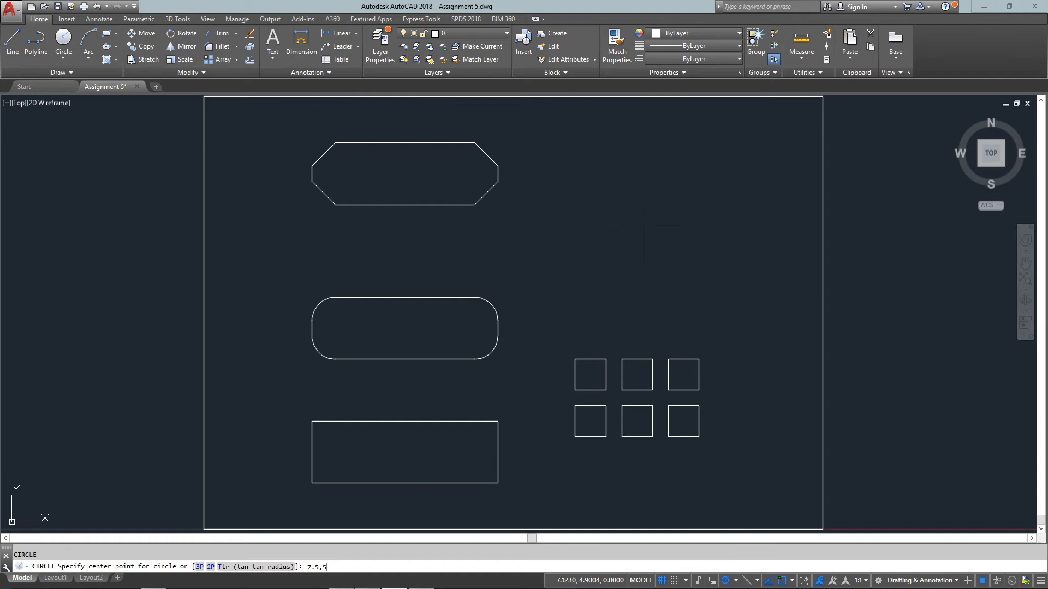
pyautogui.write('Diameter] <0.3016>: D')
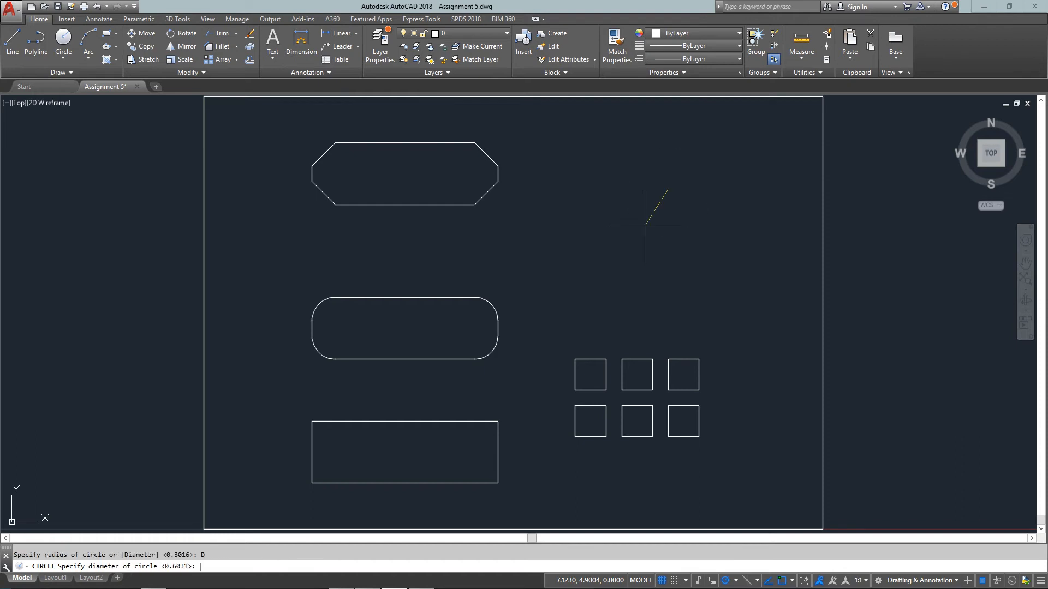
pyautogui.write('1.5')
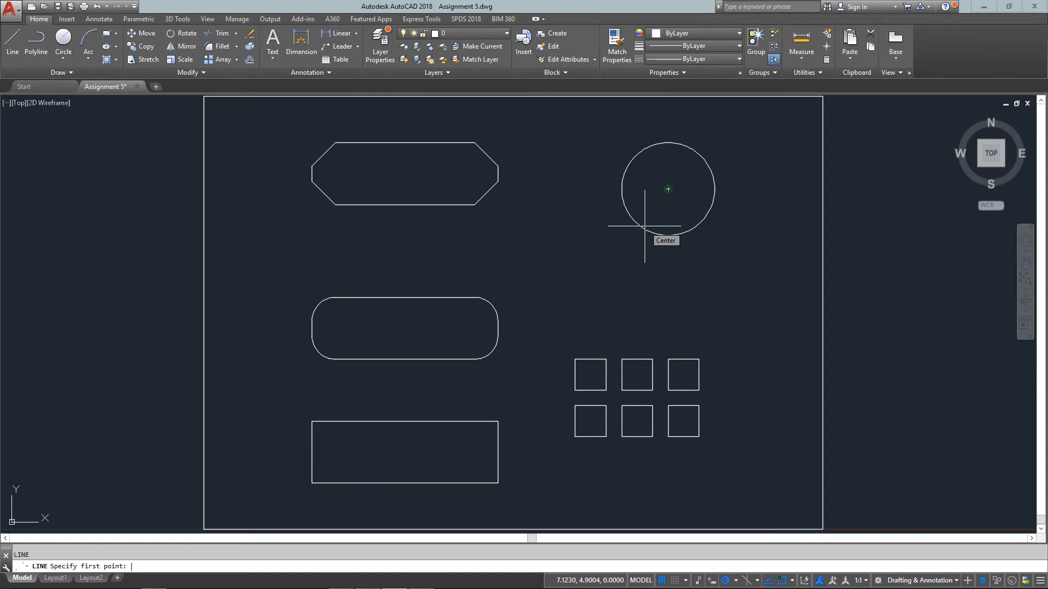
# Draw a line from the circle's centre to @1,0.
pyautogui.click(667, 190)
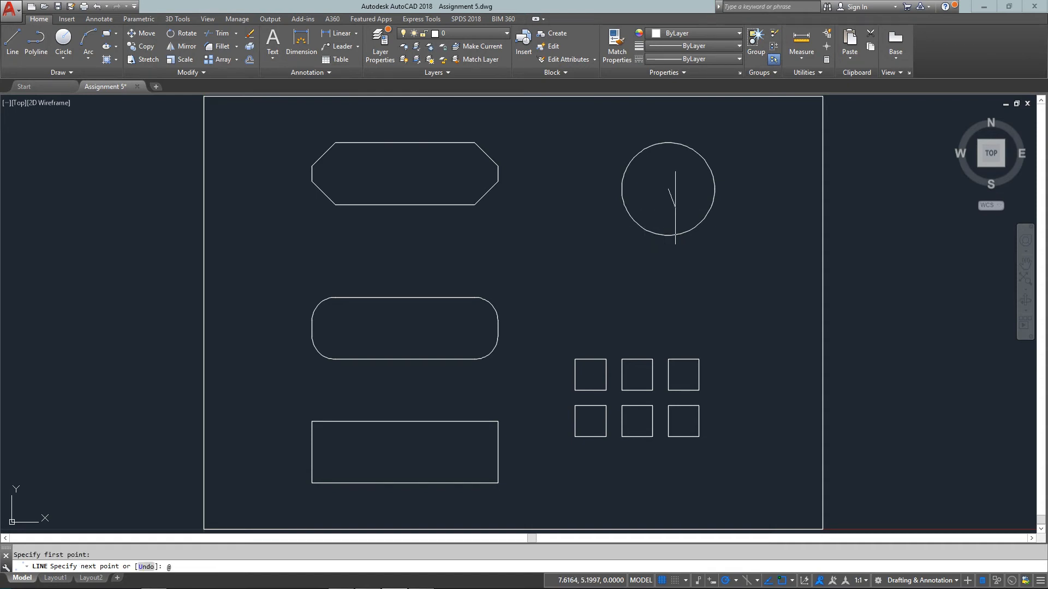
pyautogui.write('@1,0')
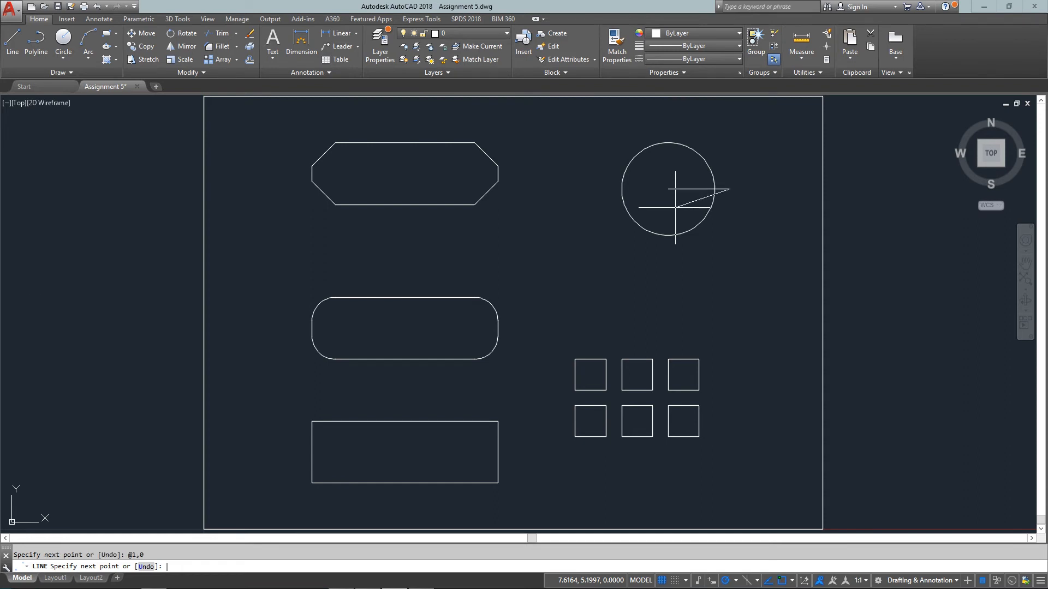
pyautogui.press('Escape')
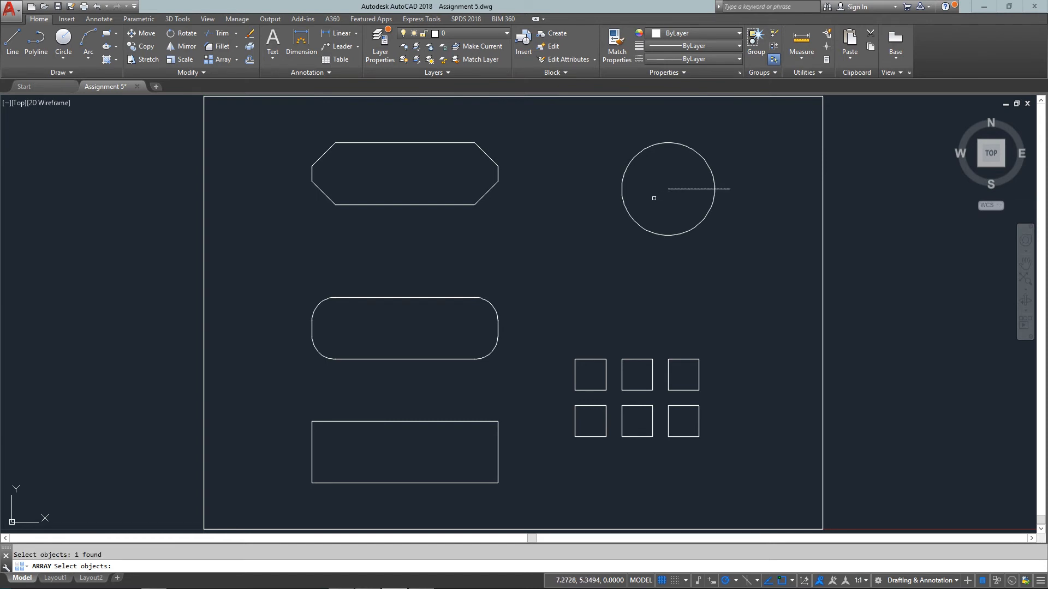
# Polar-array the line around the circle's centre into six spokes.
pyautogui.press('enter')
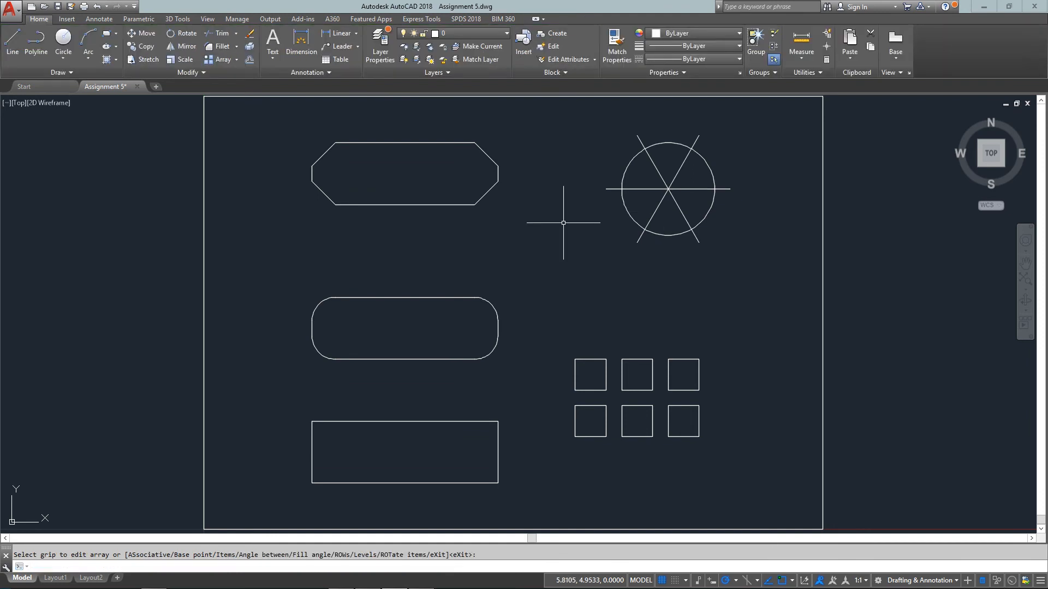
pyautogui.write('L')
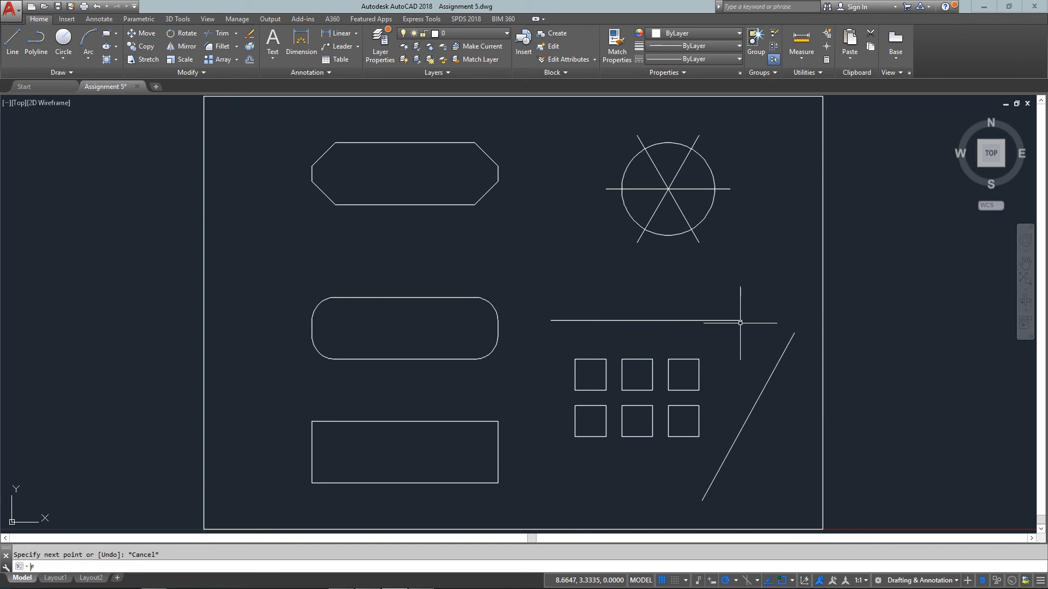
# Set the fillet radius to 0 to test sharp-corner fillets on two lines.
pyautogui.write('R')
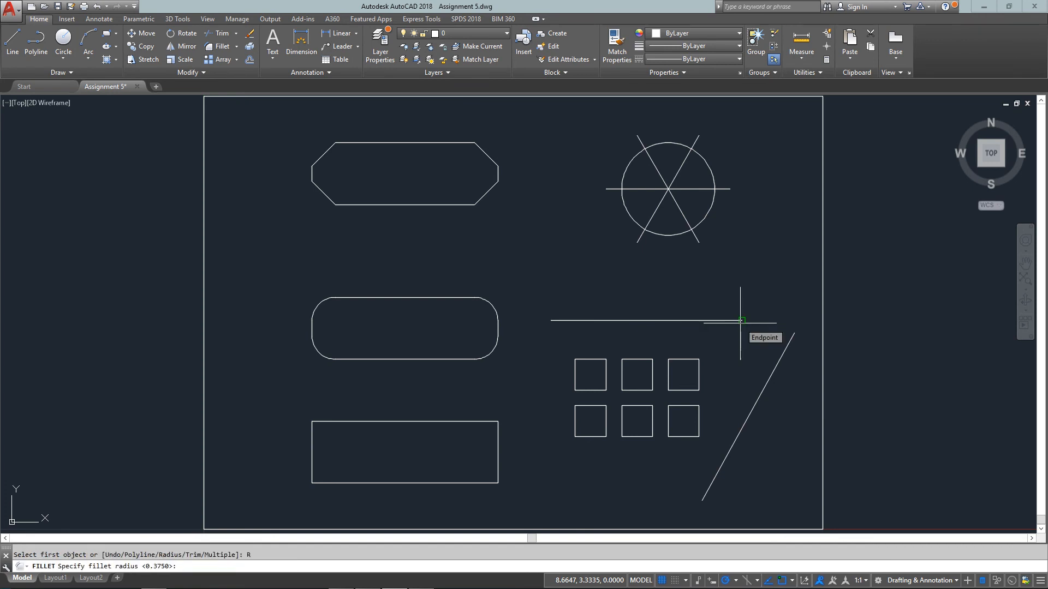
pyautogui.write('0')
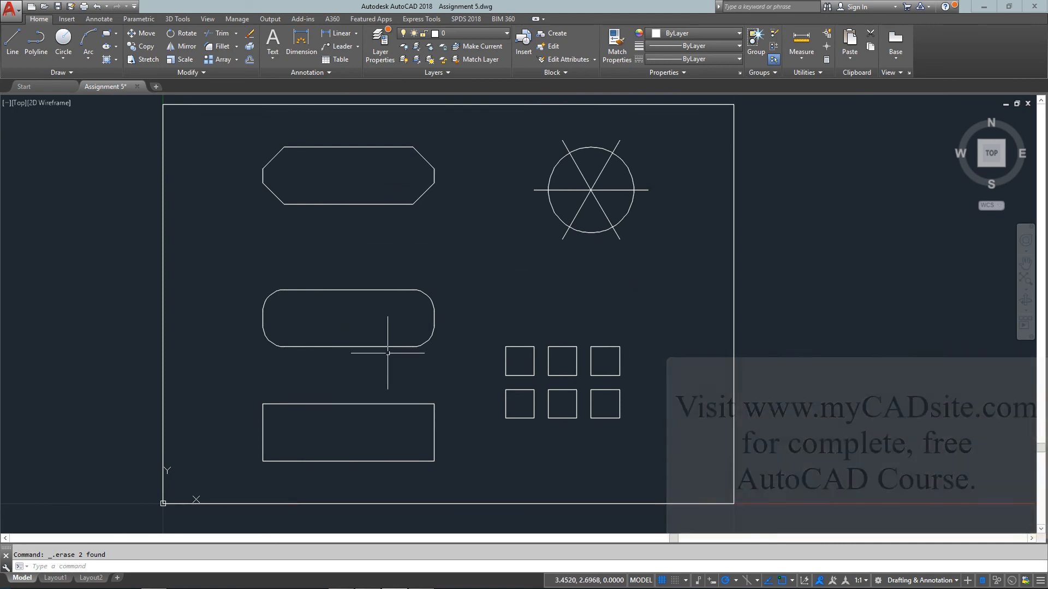
pyautogui.moveTo(536, 312)
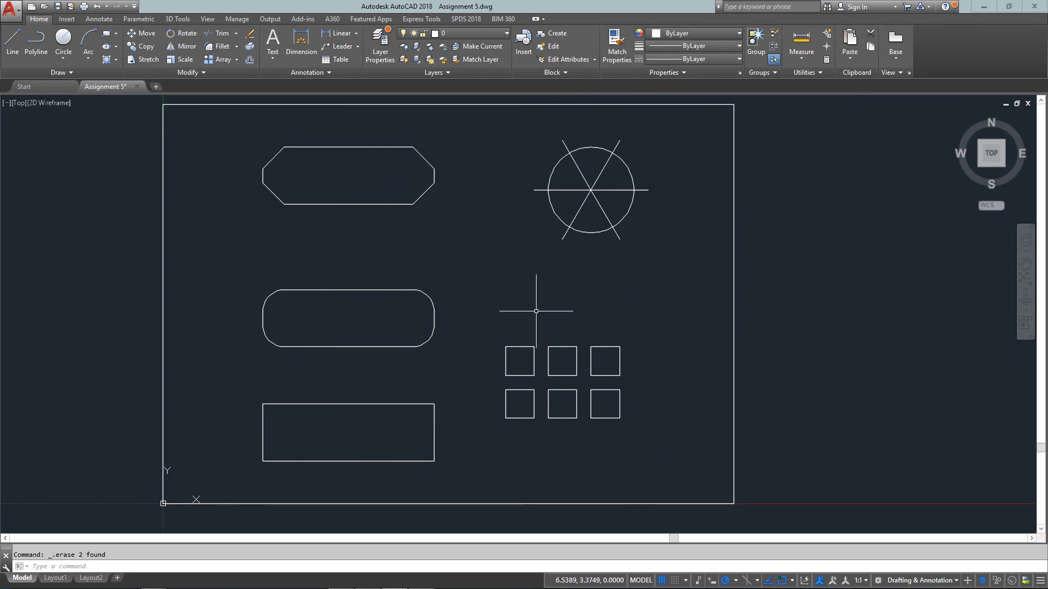